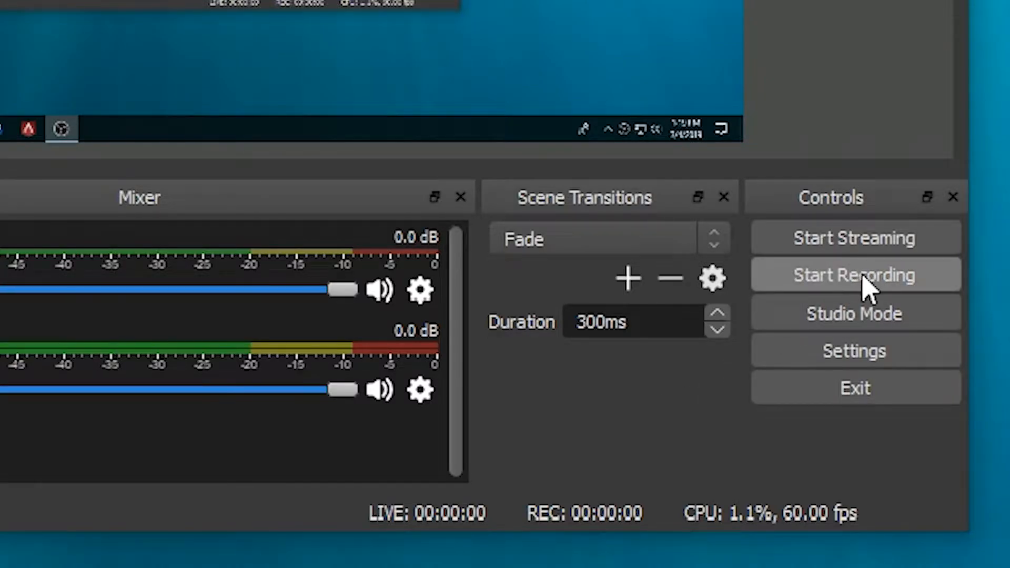
Scroll the obsproject.com home page past the download buttons to the screenshot and sponsors note.
left_click(854, 274)
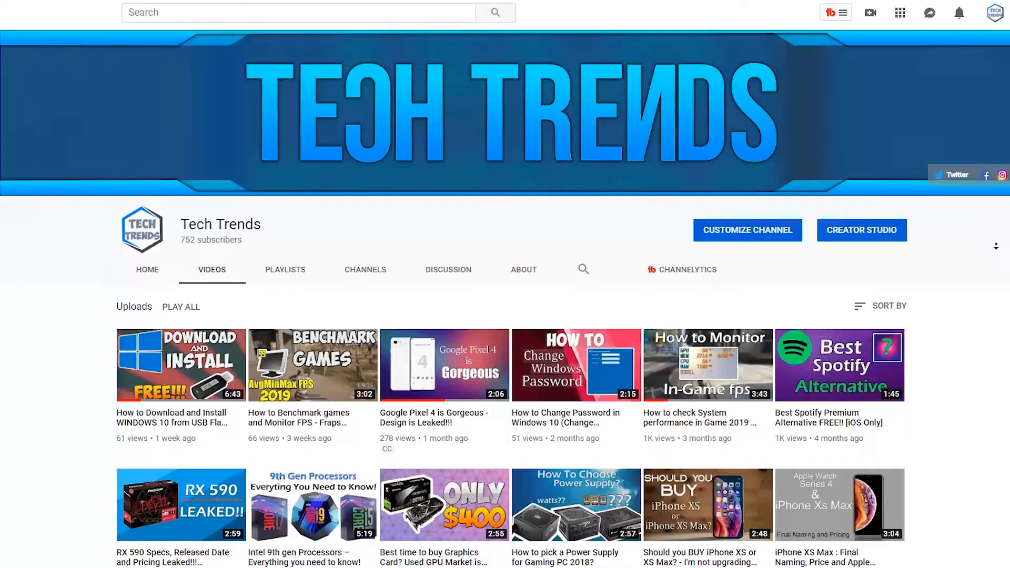
scroll("down", 3)
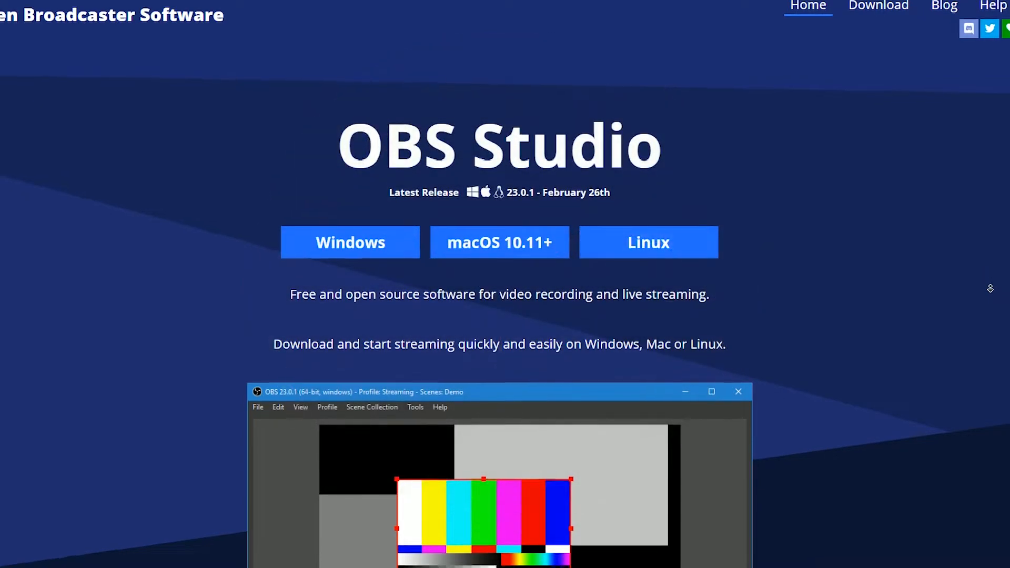
scroll("down", 3)
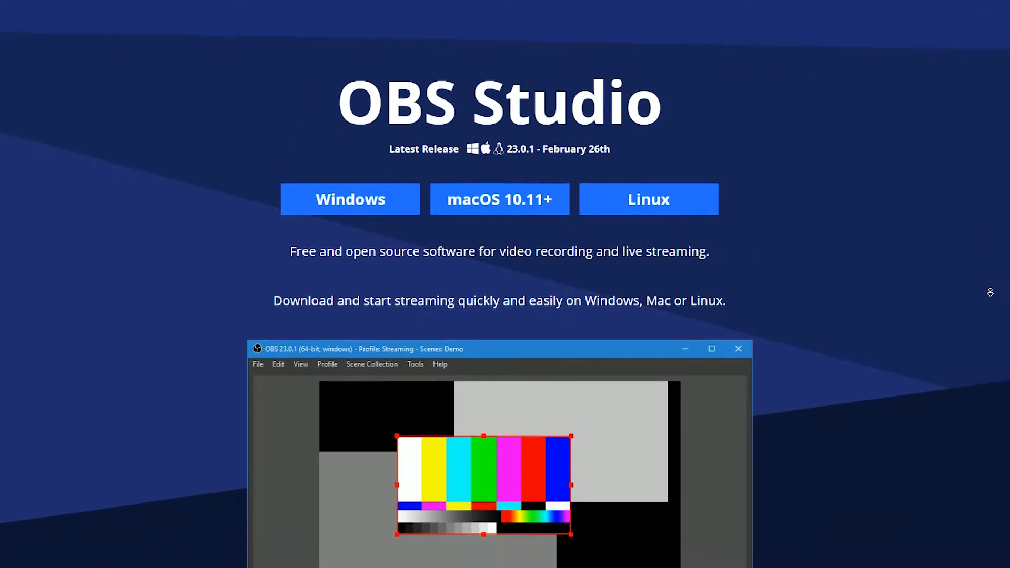
scroll("down", 3)
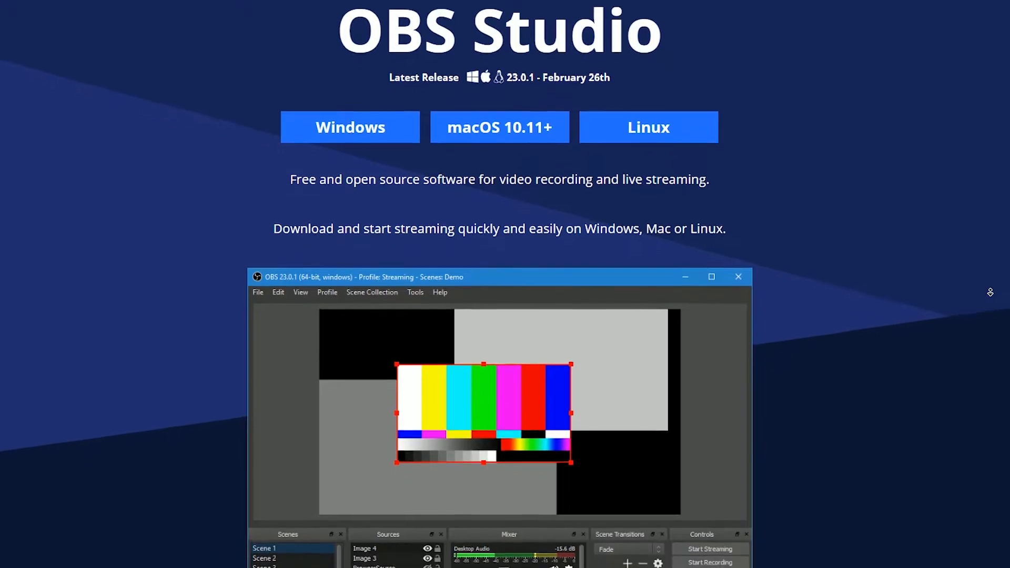
scroll("down", 3)
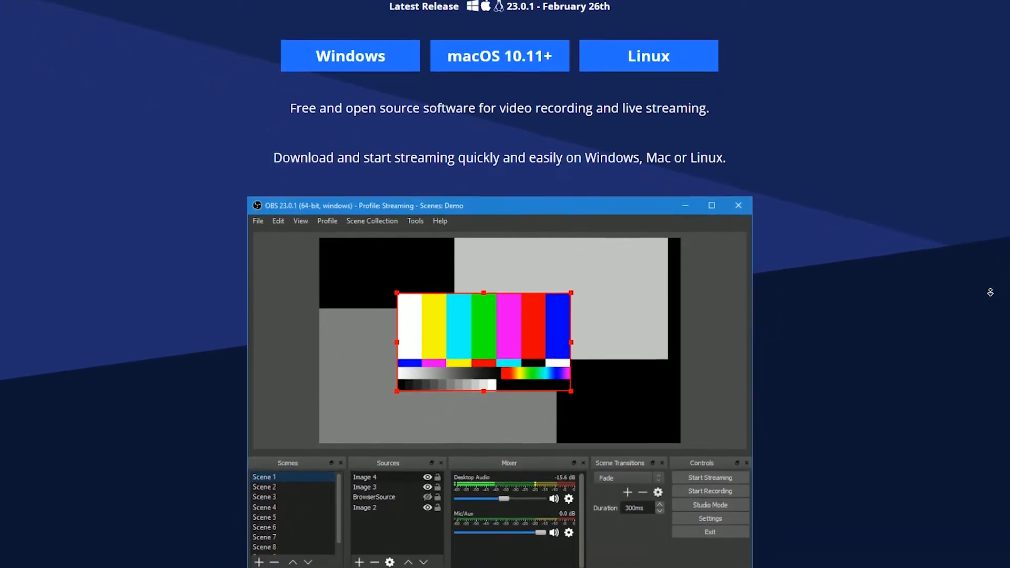
scroll("down", 3)
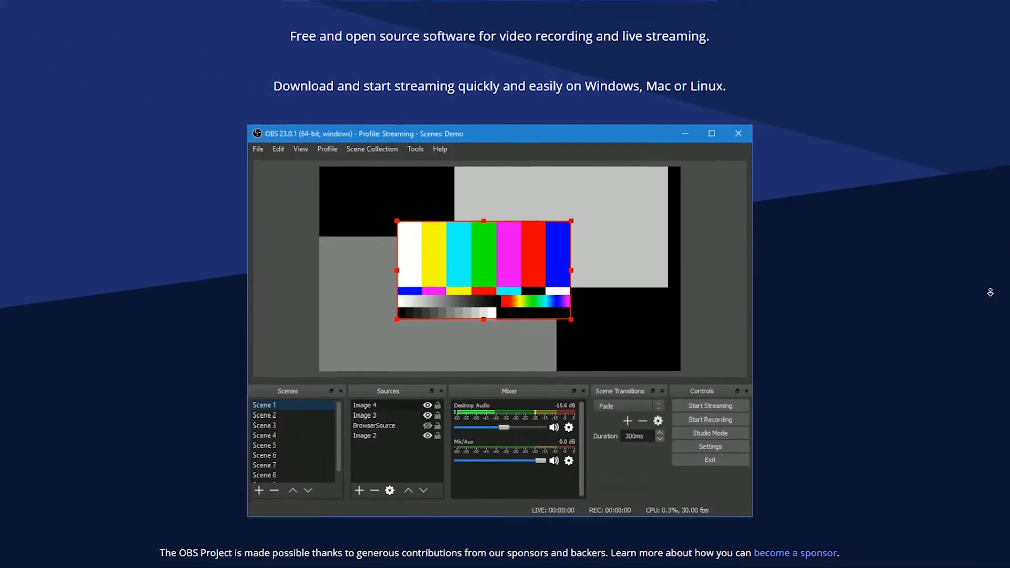
scroll("down", 3)
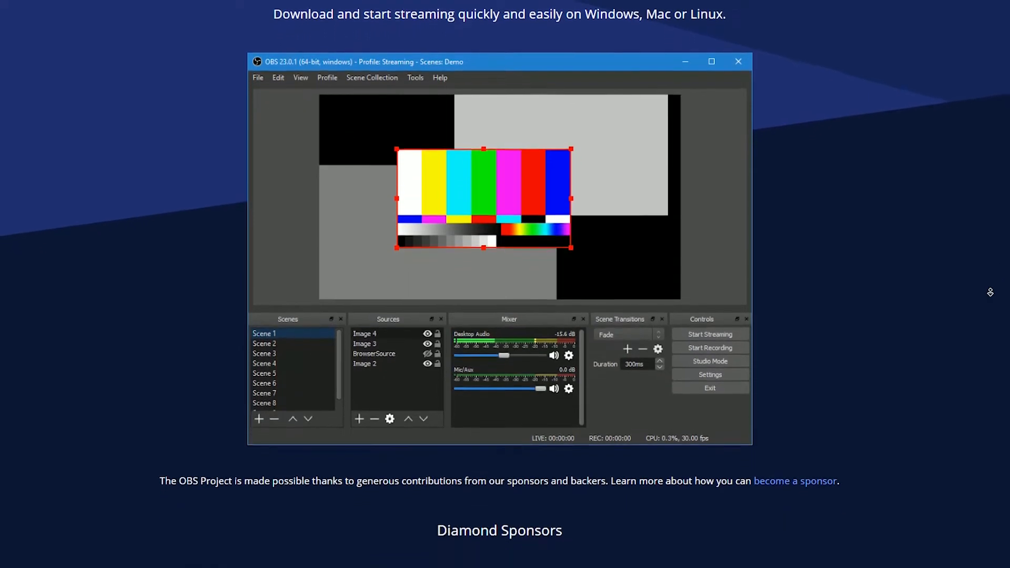
scroll("down", 3)
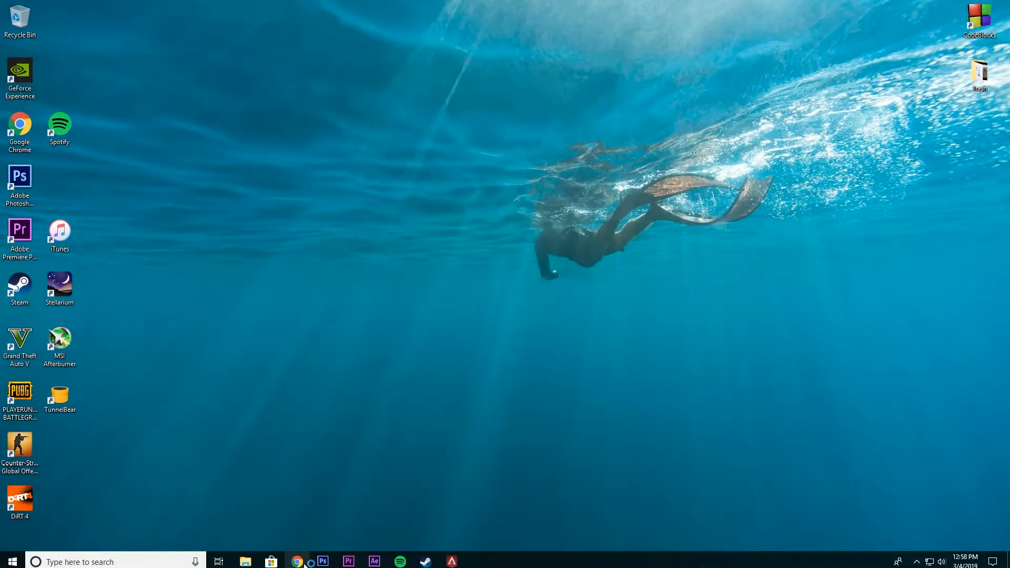
Launch Chrome, search Google for 'obs s', and open the OBS Studio site.
left_click(296, 561)
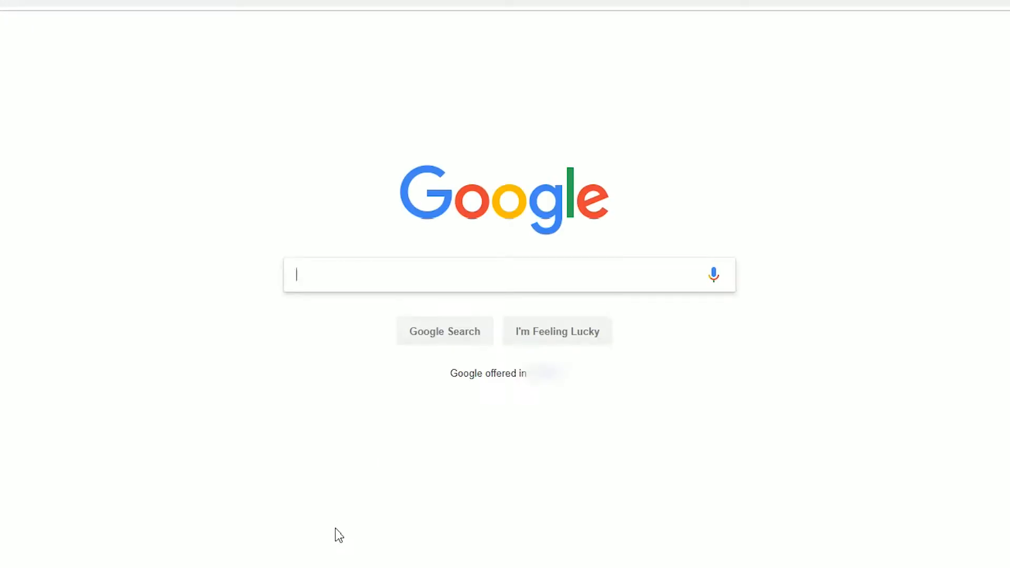
type("obs s")
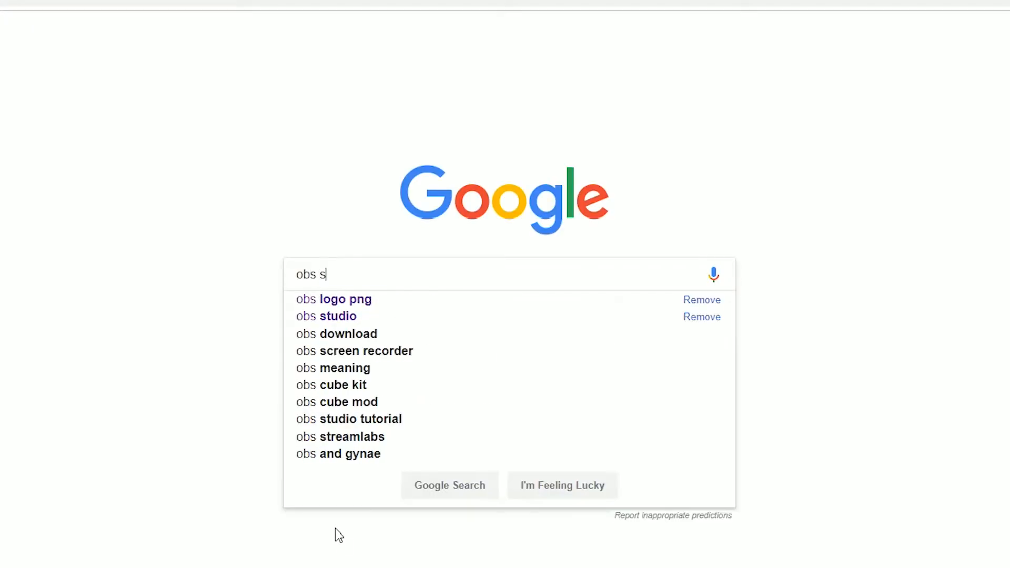
left_click(338, 316)
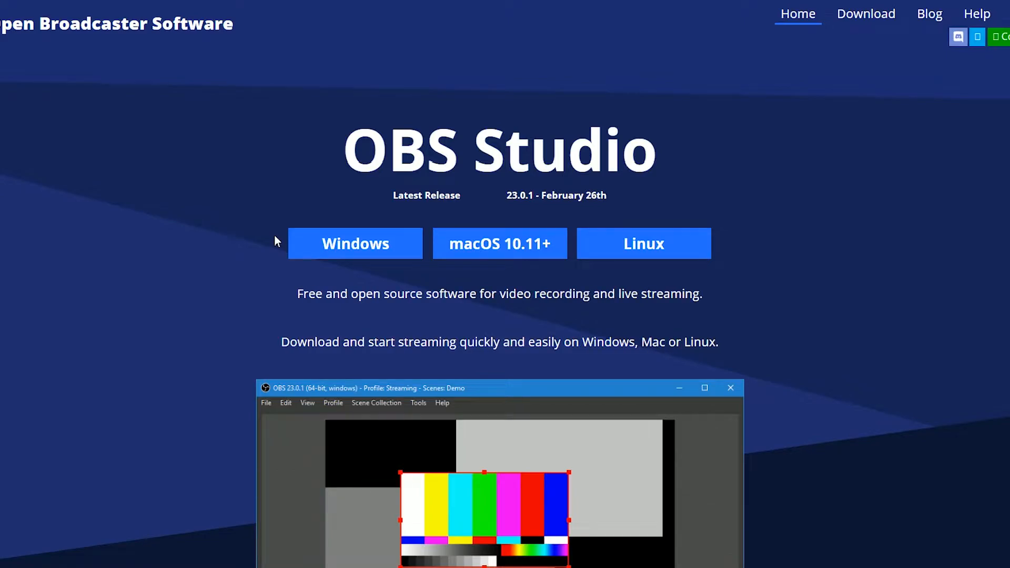
mouse_move(355, 243)
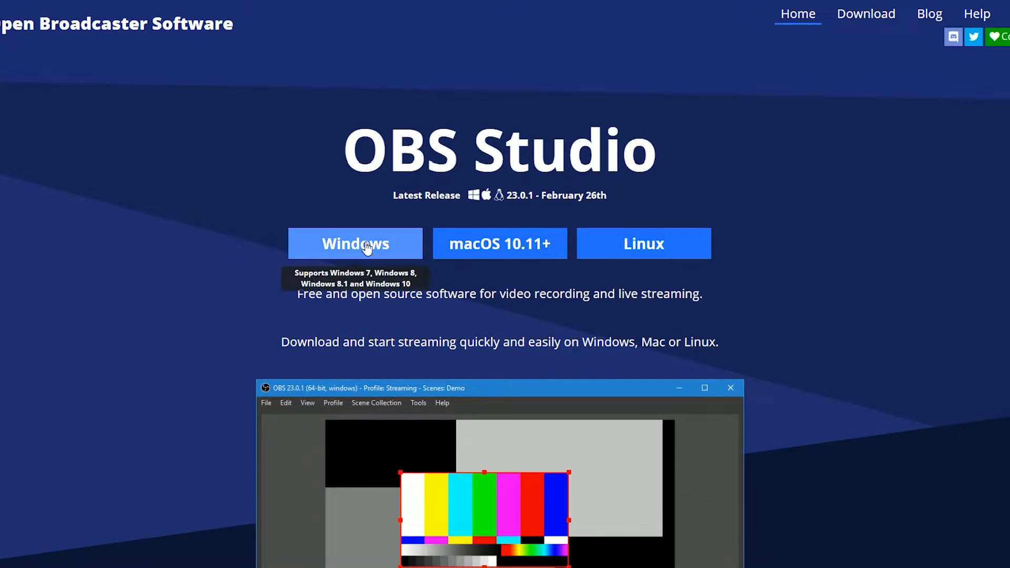
Download the OBS Studio Windows installer, keep the file, and open it.
left_click(355, 243)
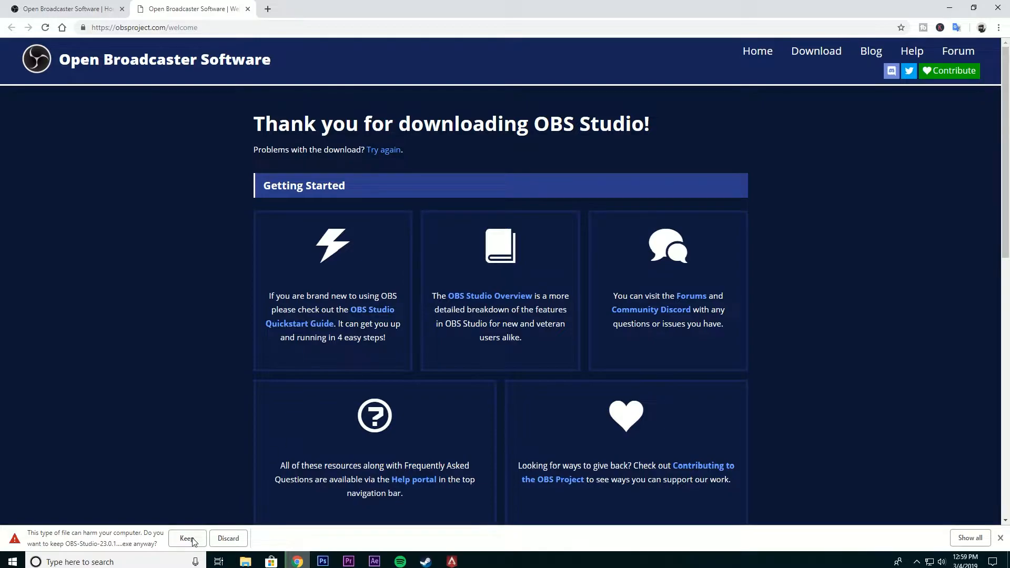
left_click(187, 538)
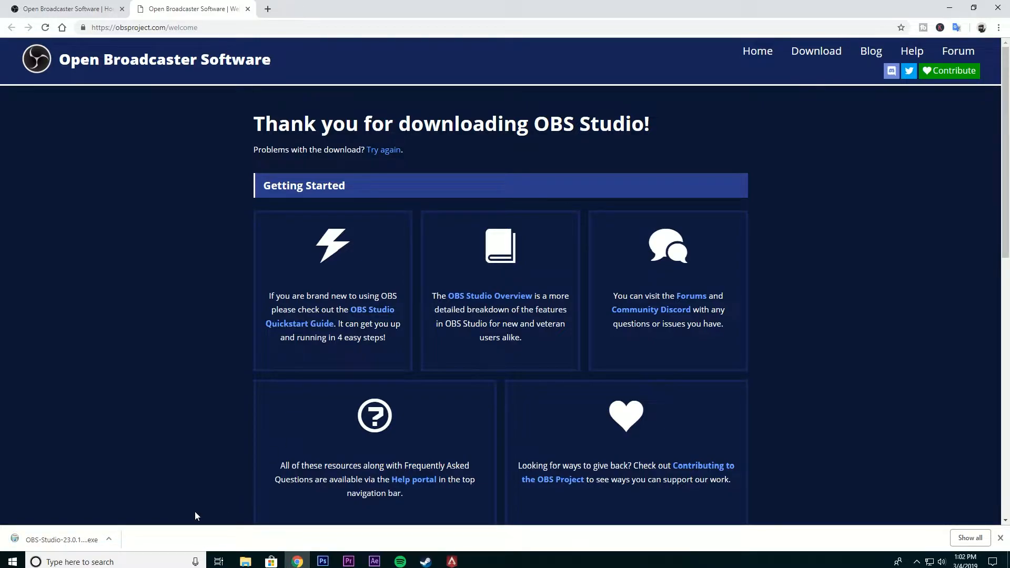
left_click(61, 539)
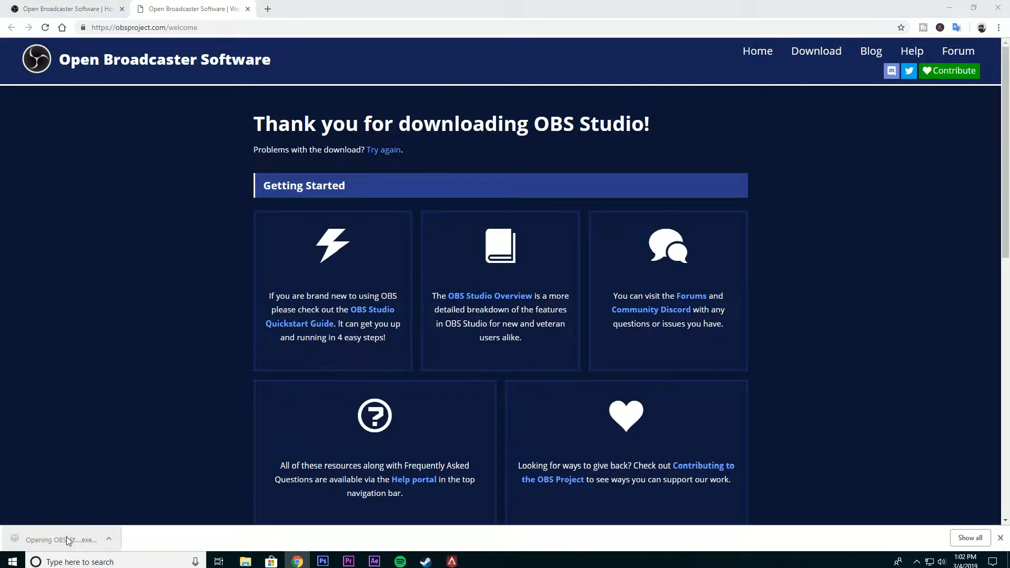
left_click(61, 539)
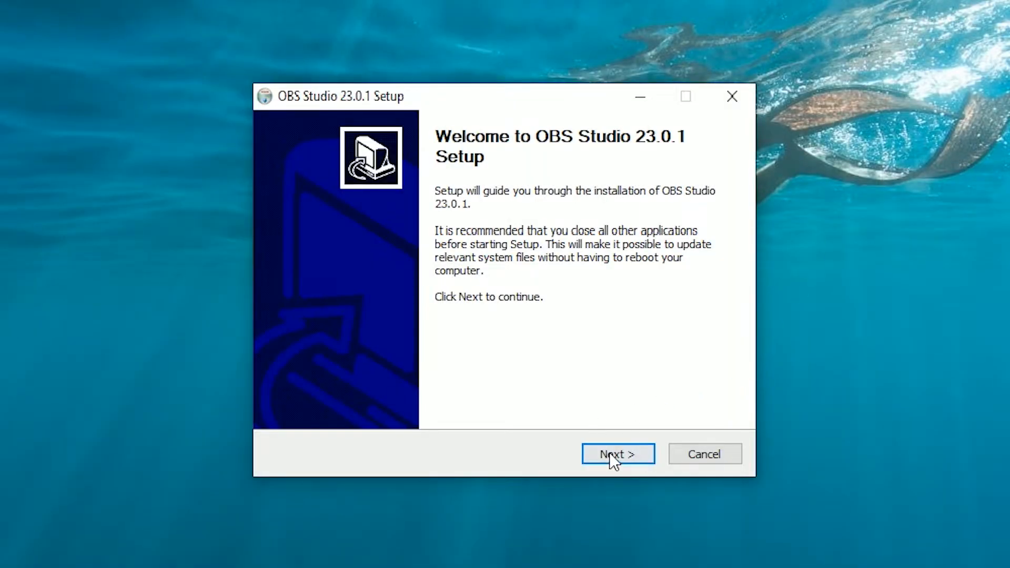
Complete the OBS Studio 23.0.1 setup wizard through to Finish.
left_click(616, 453)
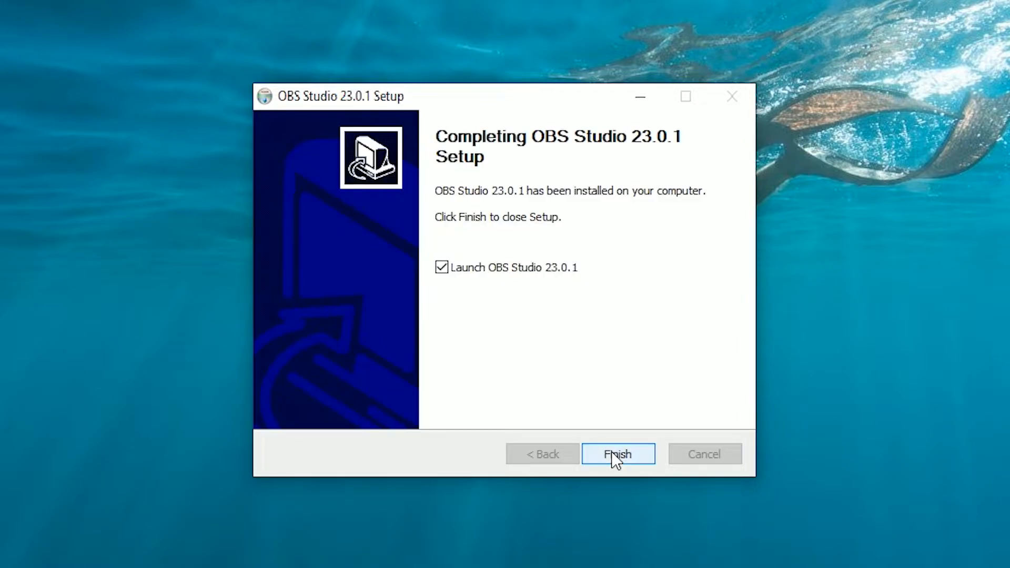
left_click(616, 453)
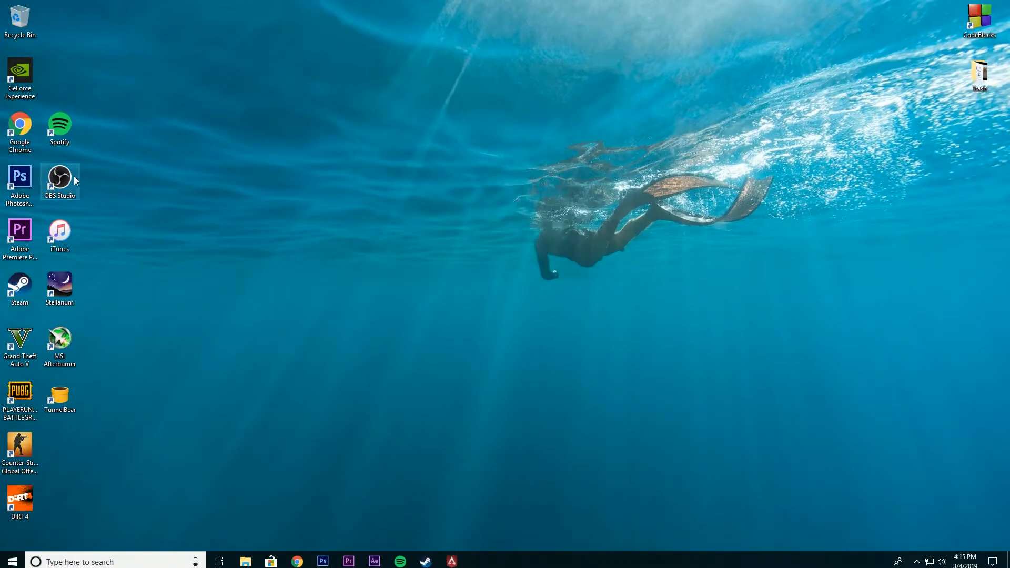
Launch OBS Studio from its desktop shortcut and open Settings on the General page.
double_click(58, 177)
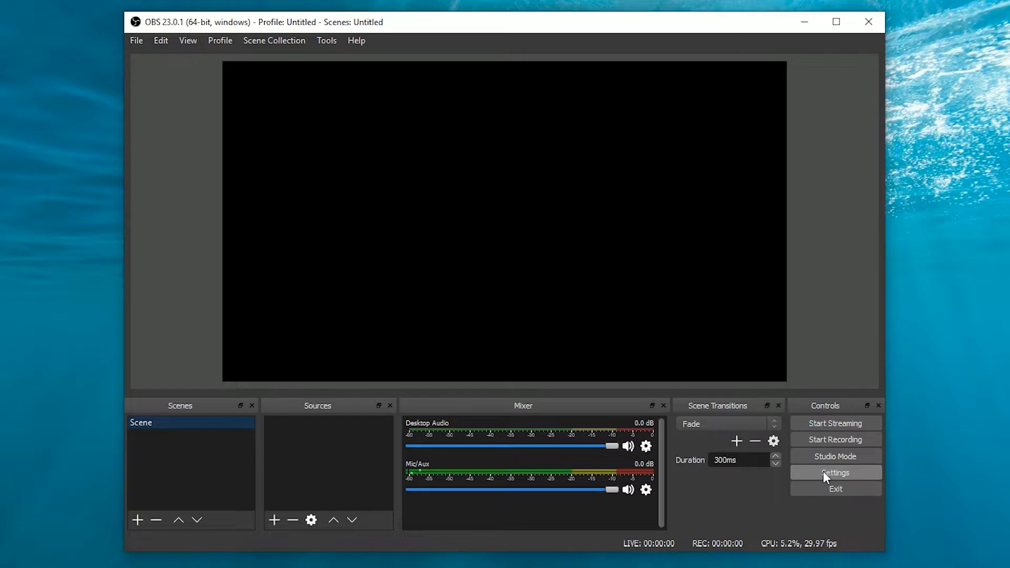
left_click(834, 472)
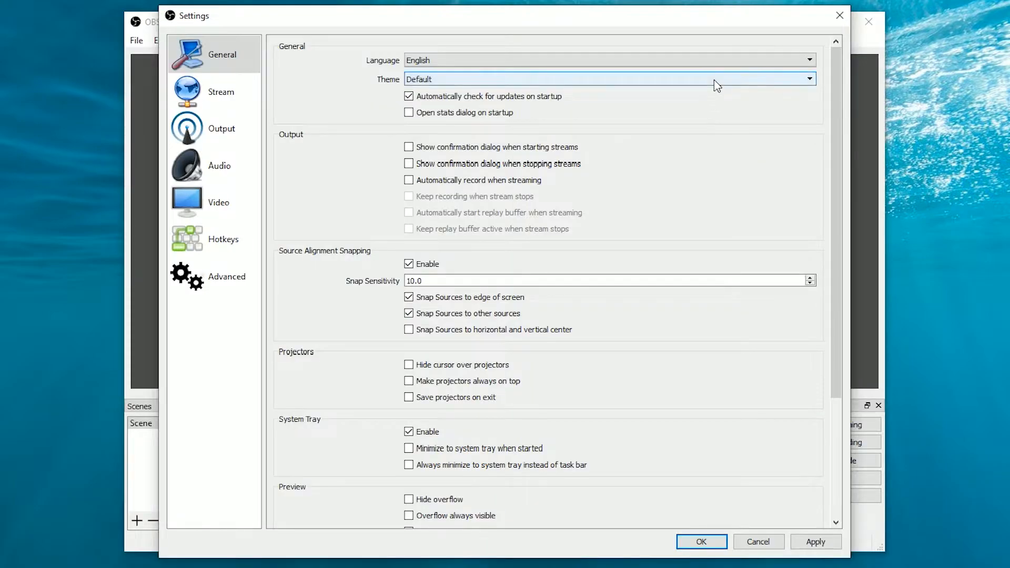
Preview the Rachni theme, then set the interface theme to Dark.
left_click(609, 78)
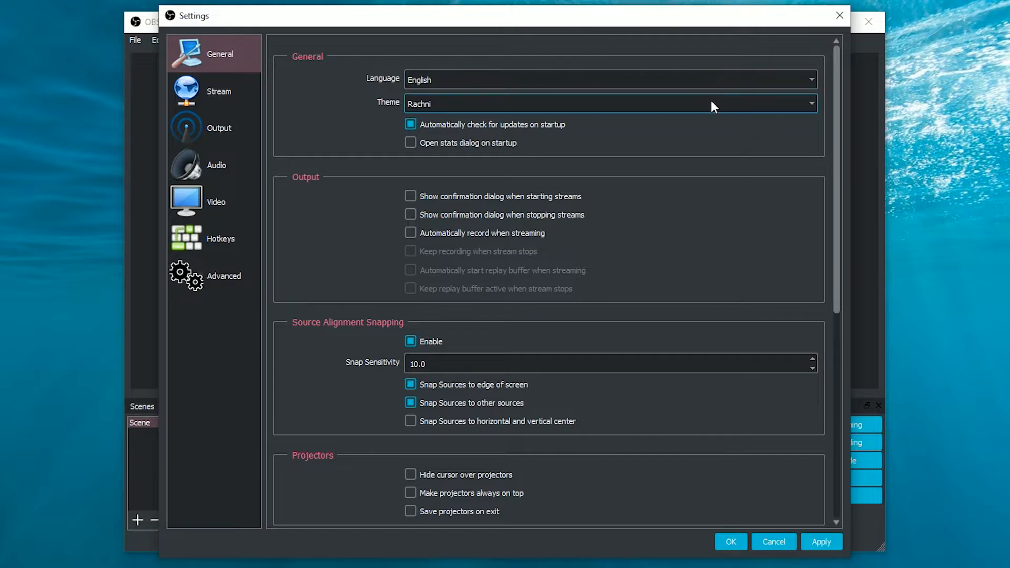
left_click(610, 103)
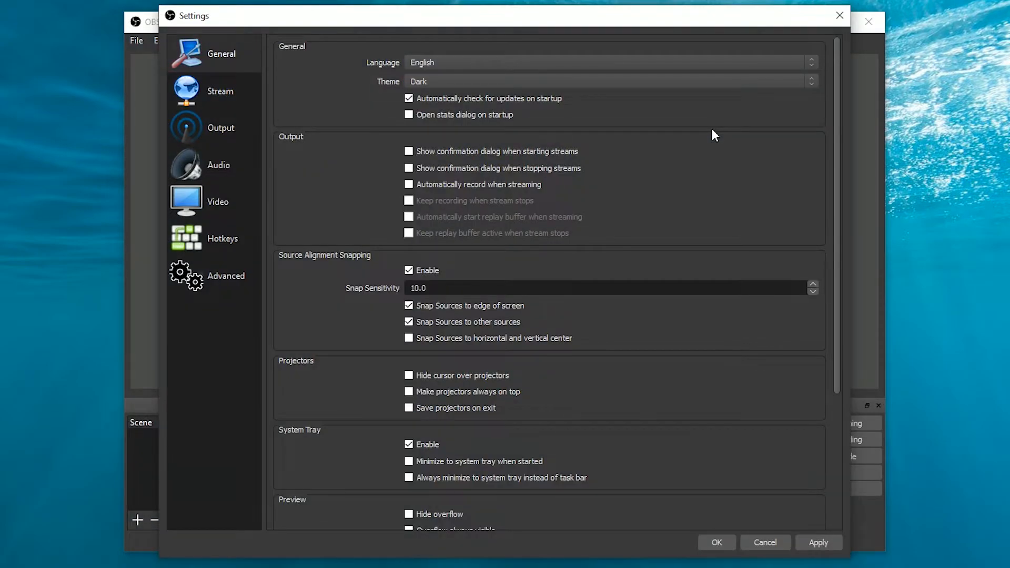
mouse_move(719, 138)
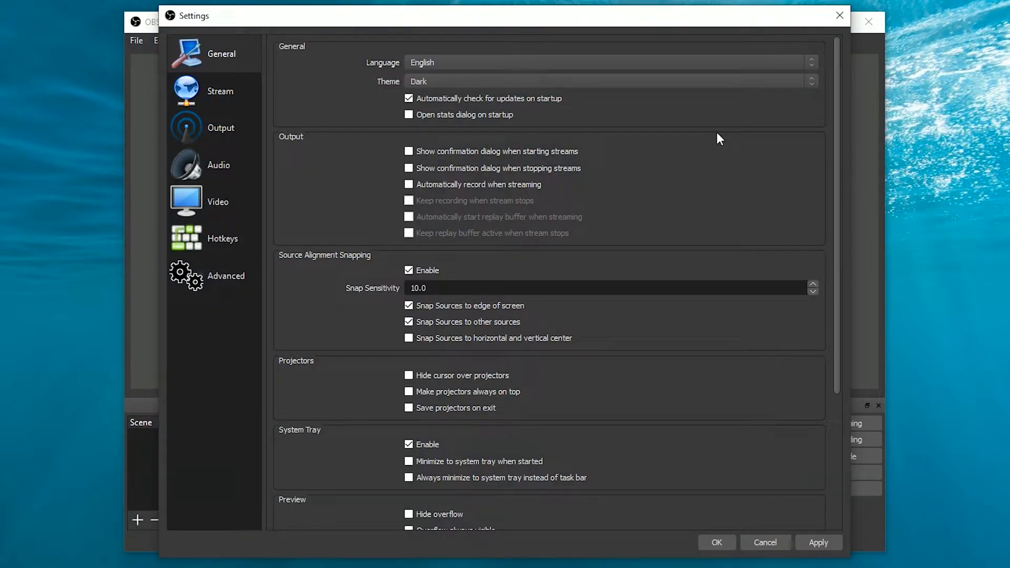
Review the streaming services on the Stream page, keeping Twitch selected.
left_click(219, 91)
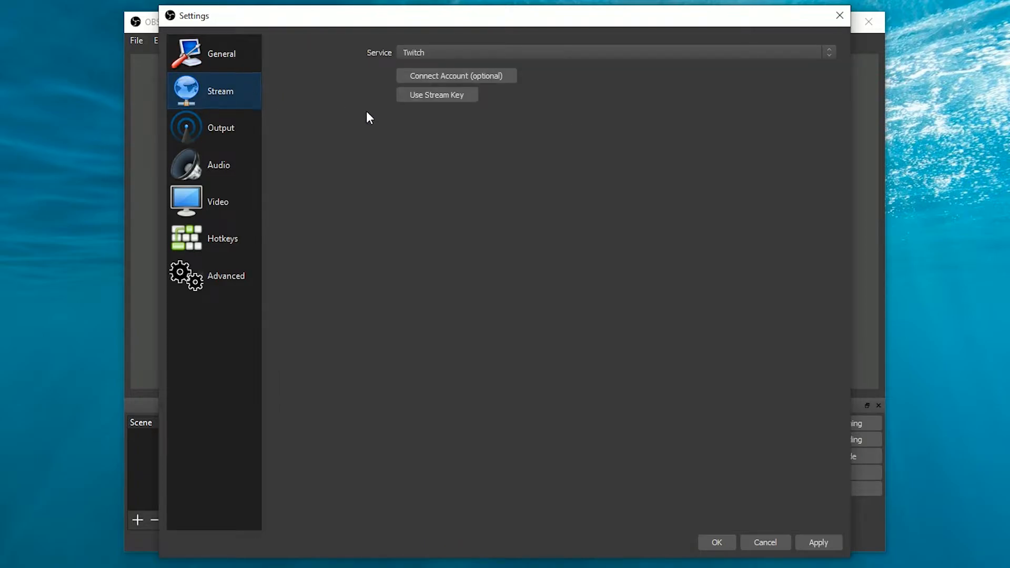
left_click(620, 53)
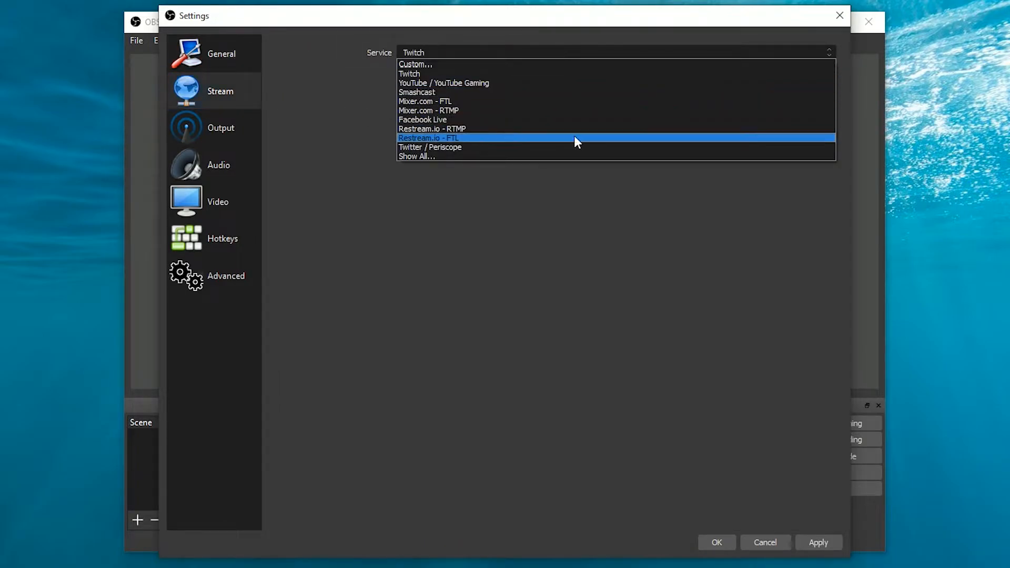
left_click(410, 74)
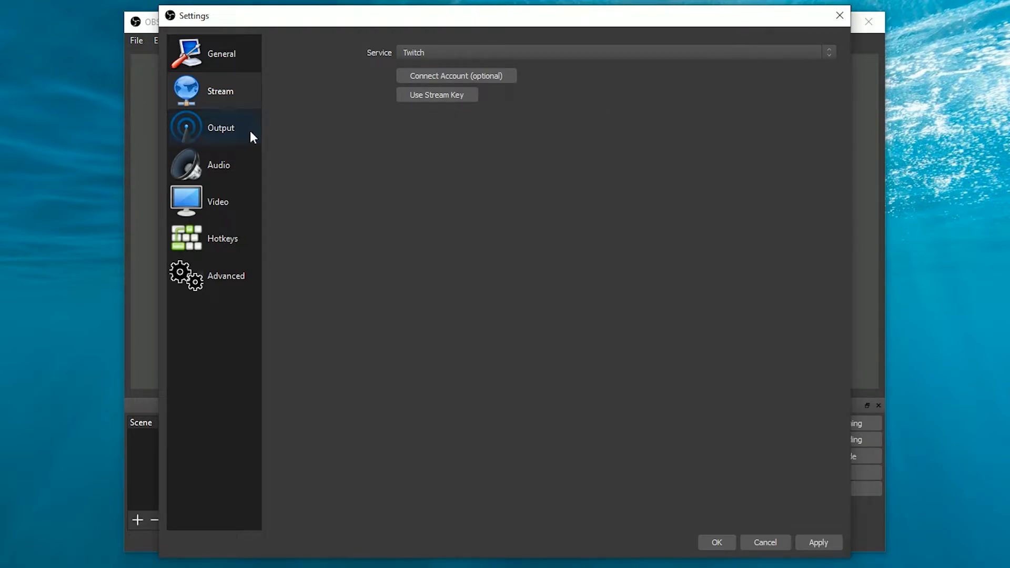
Save recordings to the E:/YouTube/Screen Rec/obs folder at High Quality, Medium File Size.
left_click(221, 127)
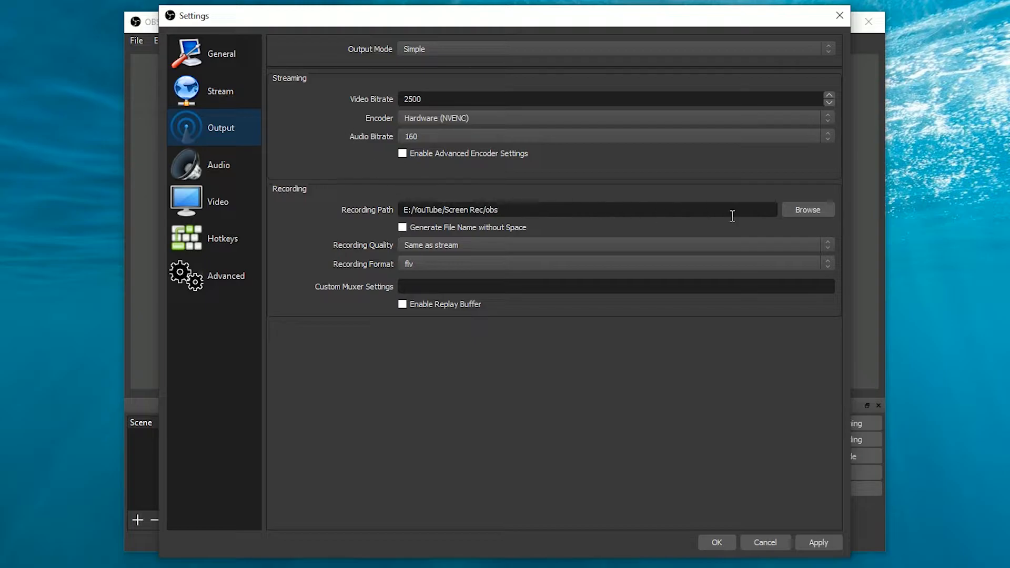
left_click(806, 209)
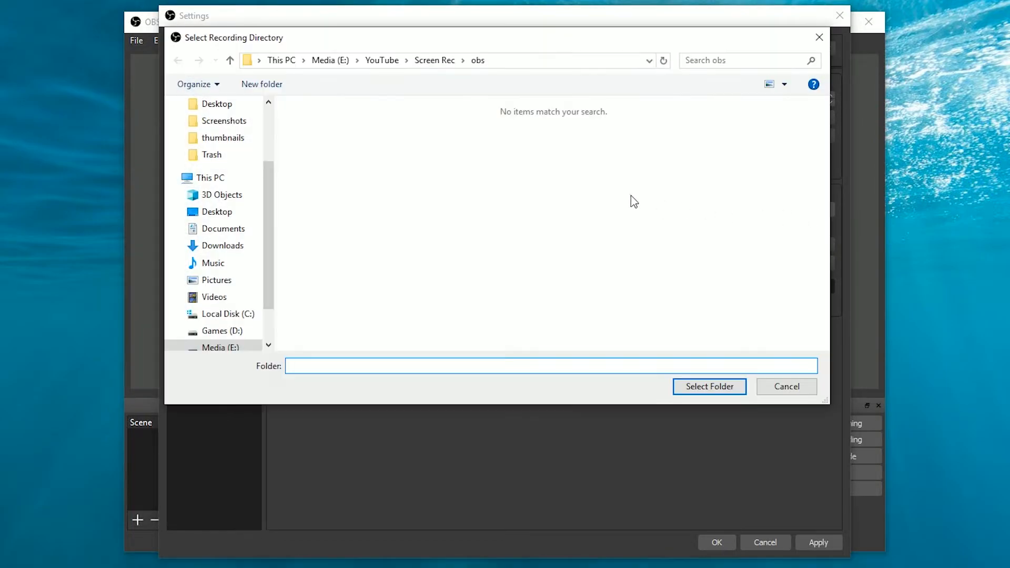
left_click(708, 387)
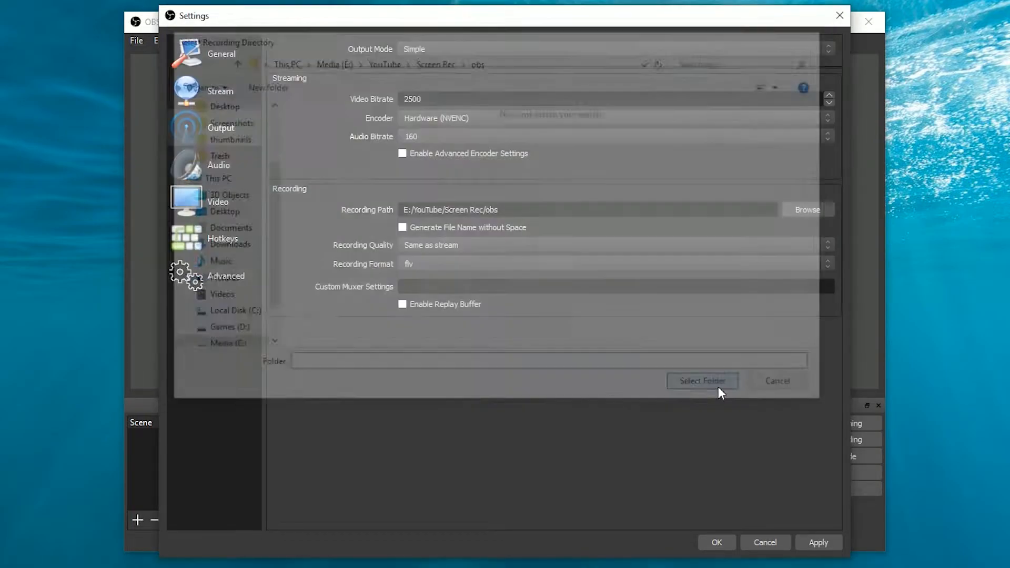
left_click(776, 381)
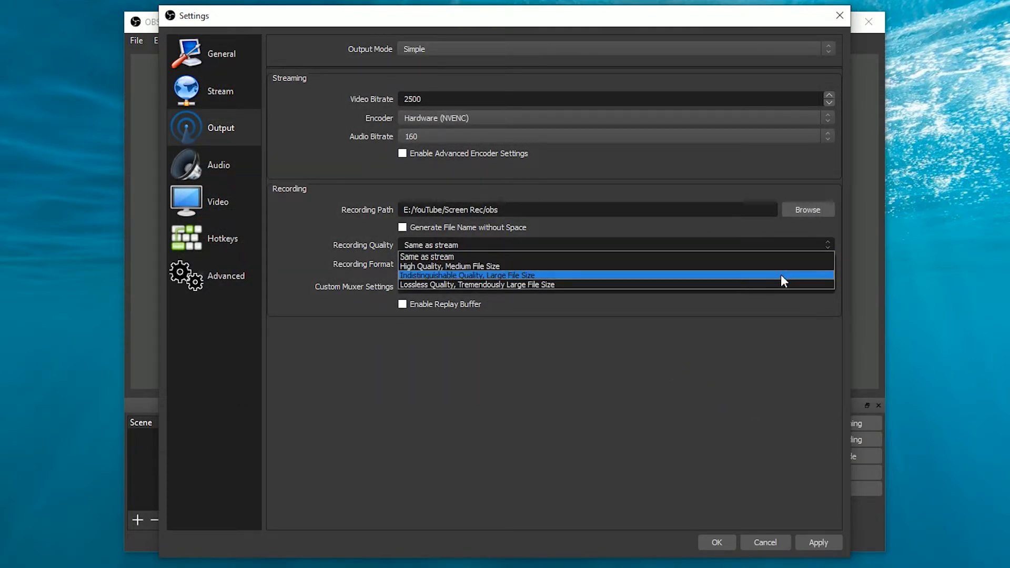
left_click(448, 266)
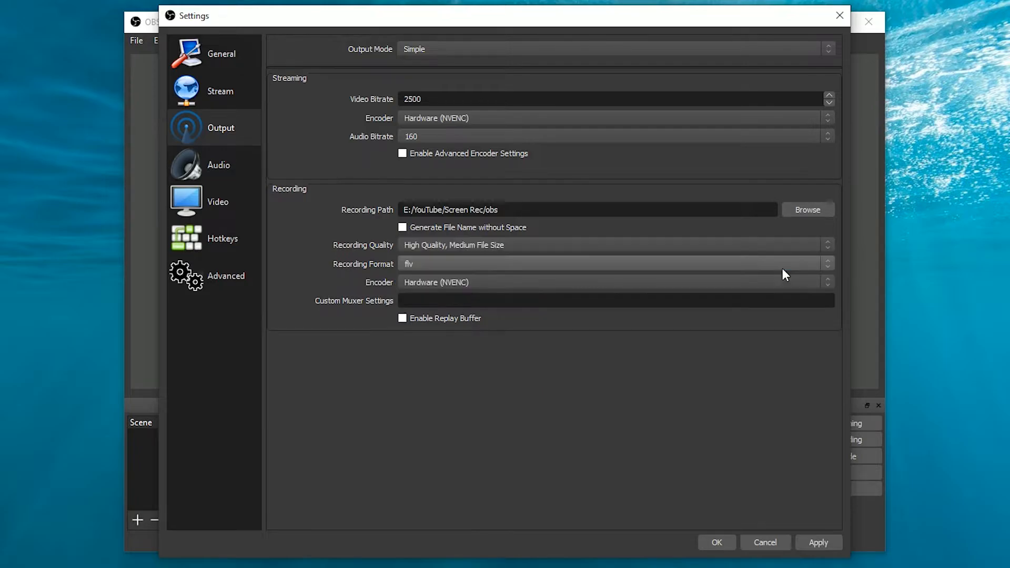
mouse_move(787, 269)
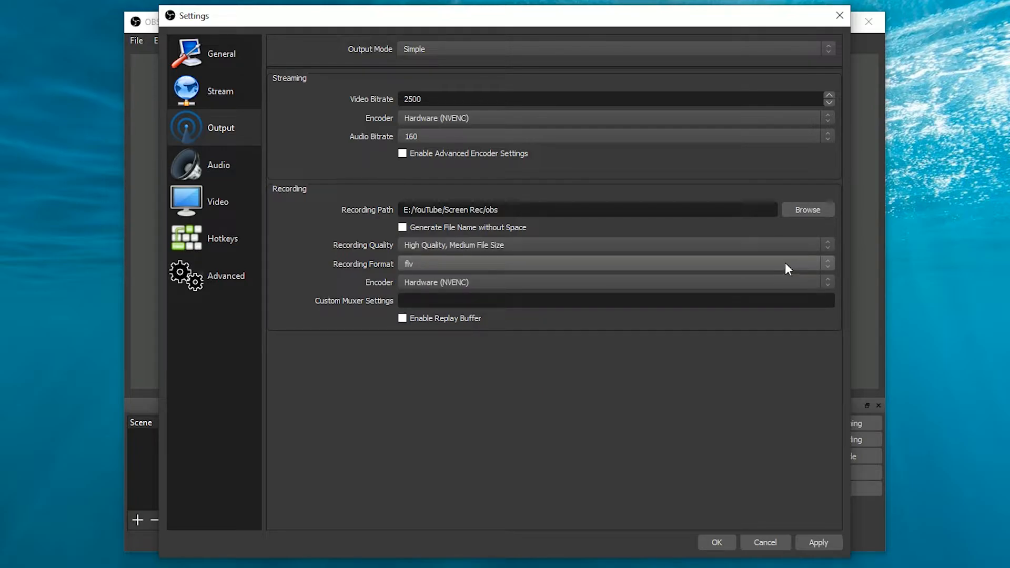
Set the recording format to mp4 and the encoder to Hardware (NVENC).
left_click(612, 264)
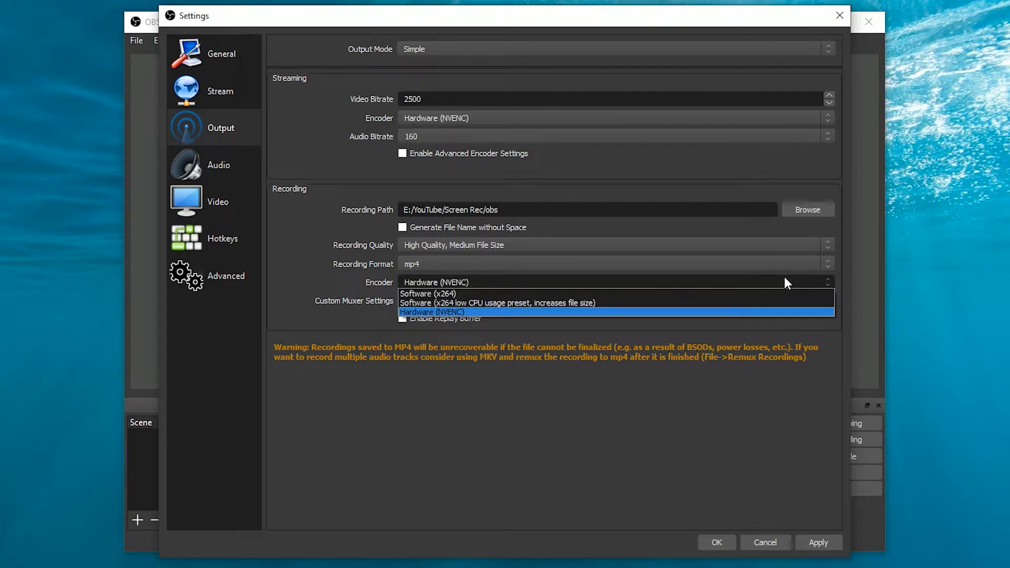
mouse_move(684, 318)
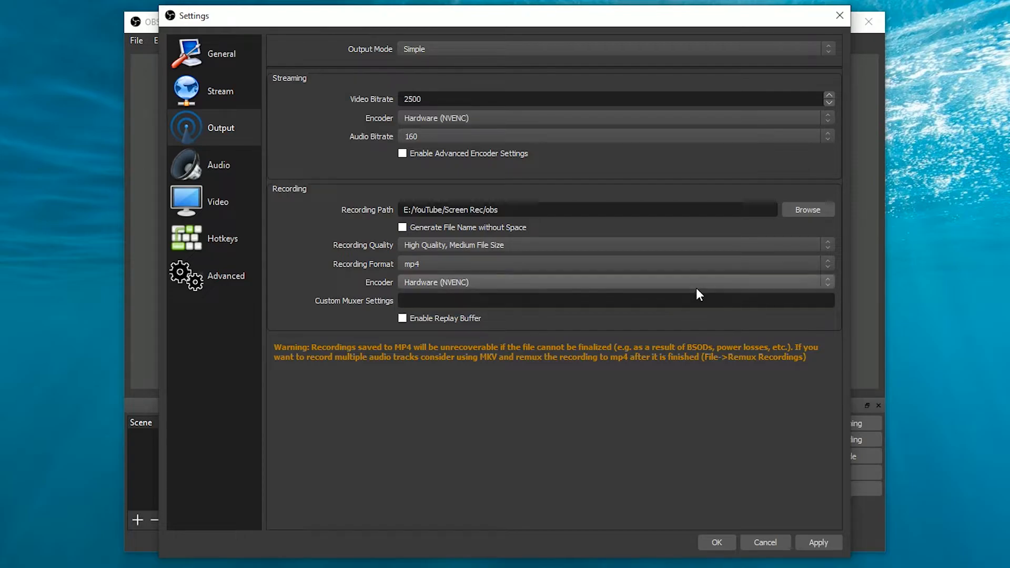
left_click(612, 282)
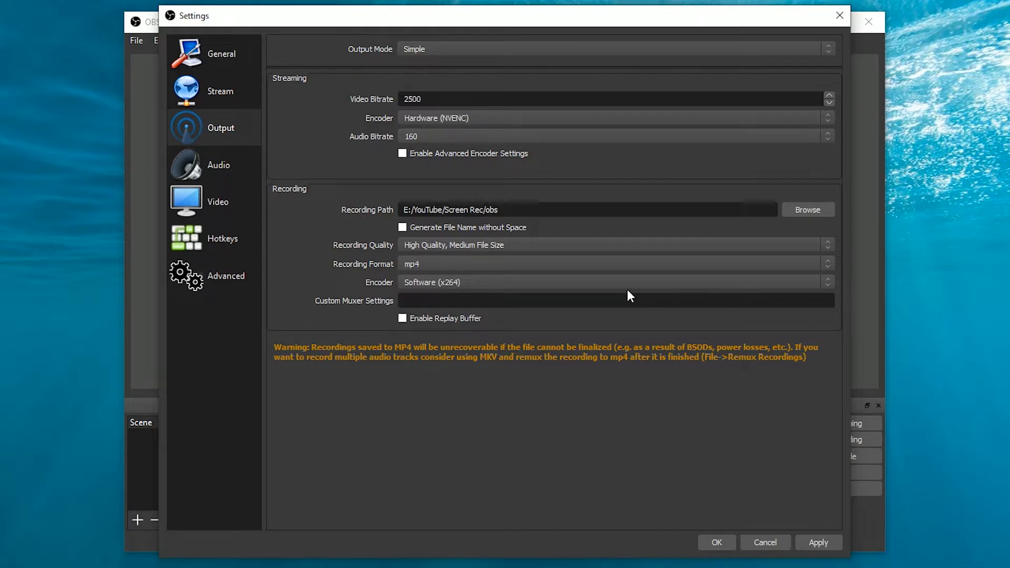
left_click(615, 282)
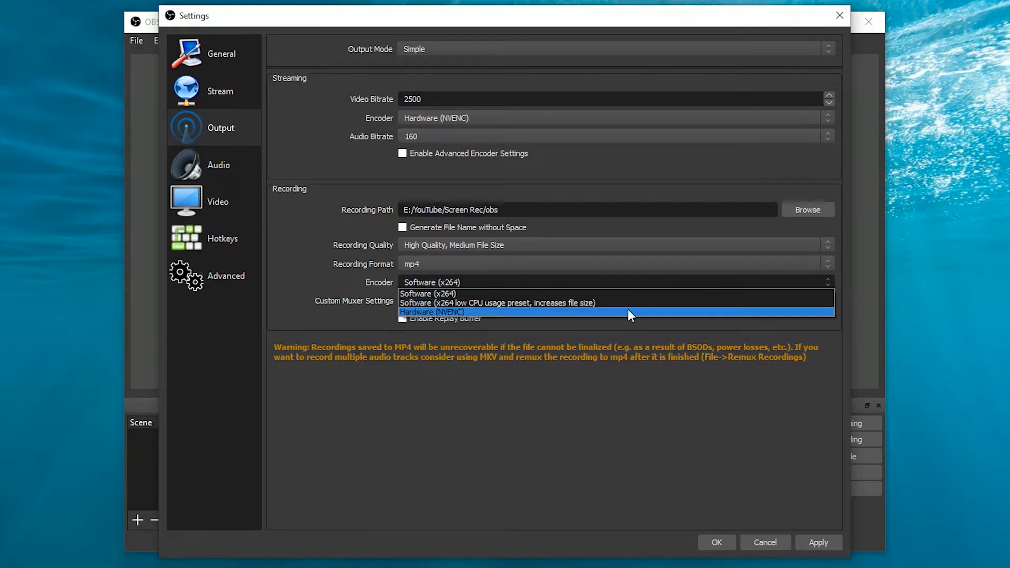
left_click(432, 312)
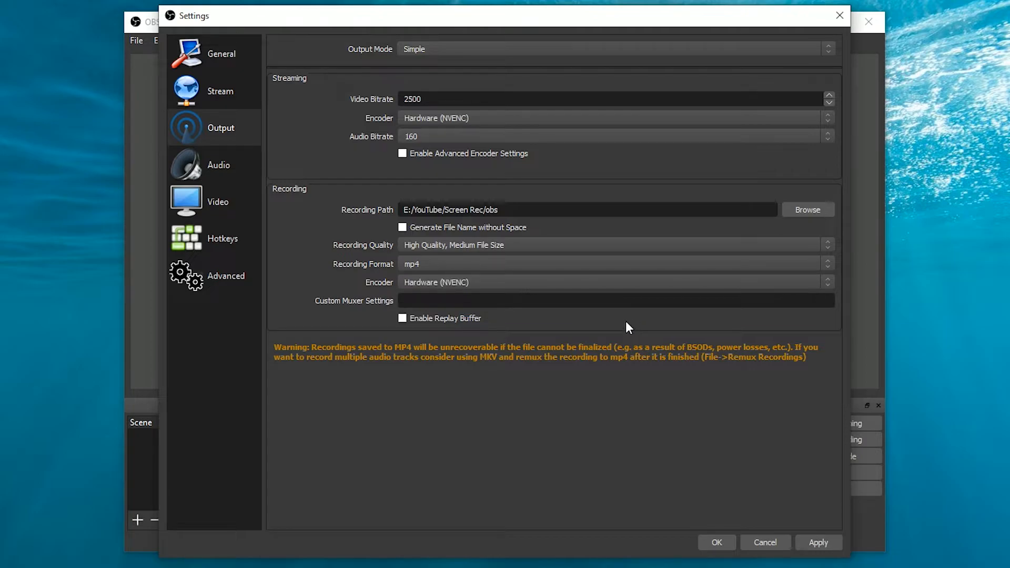
mouse_move(580, 328)
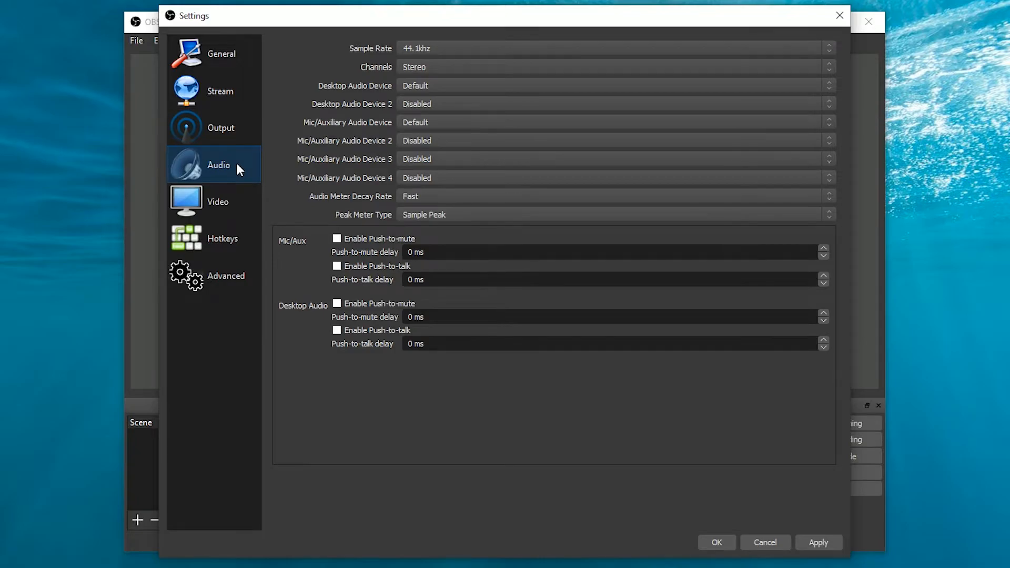
On the Video page, set 1920x1080 scaled output, Lanczos downscaling and 60 FPS.
left_click(218, 201)
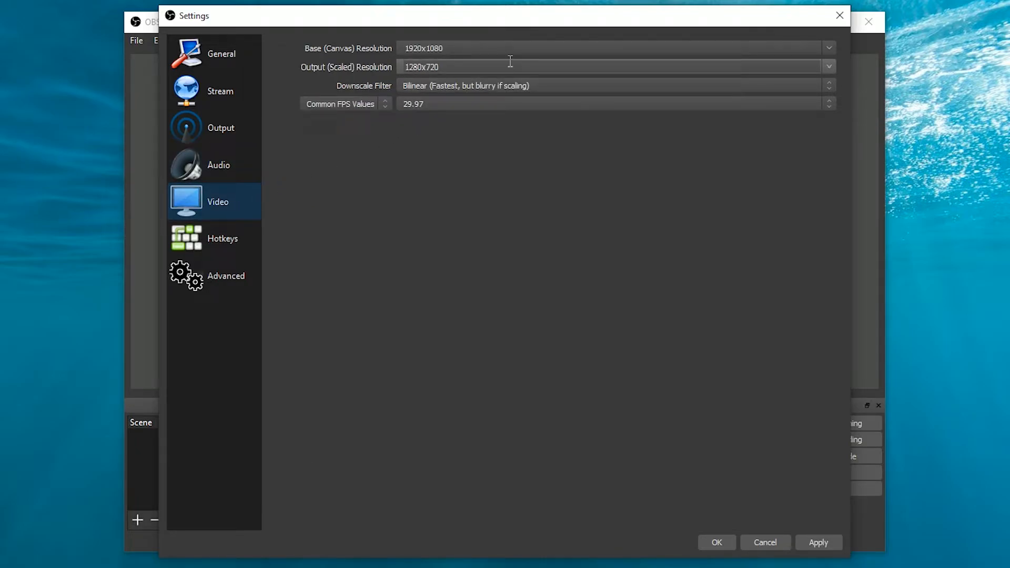
left_click(829, 48)
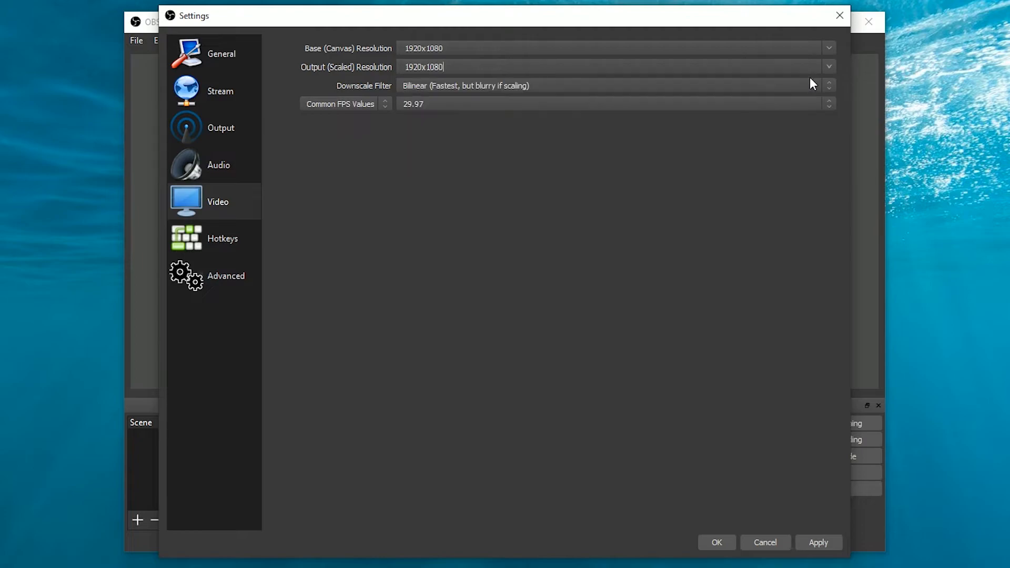
left_click(829, 85)
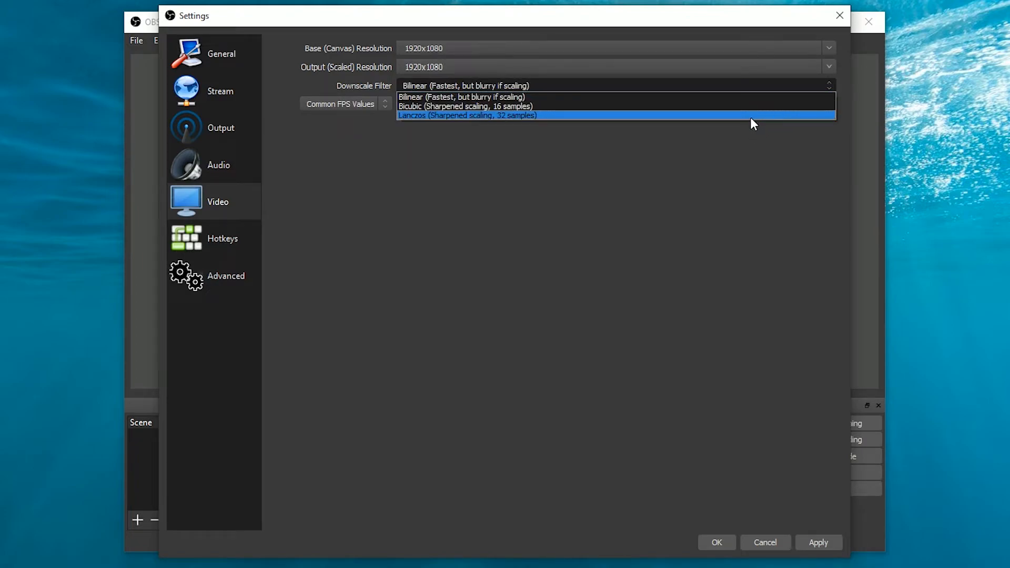
left_click(467, 116)
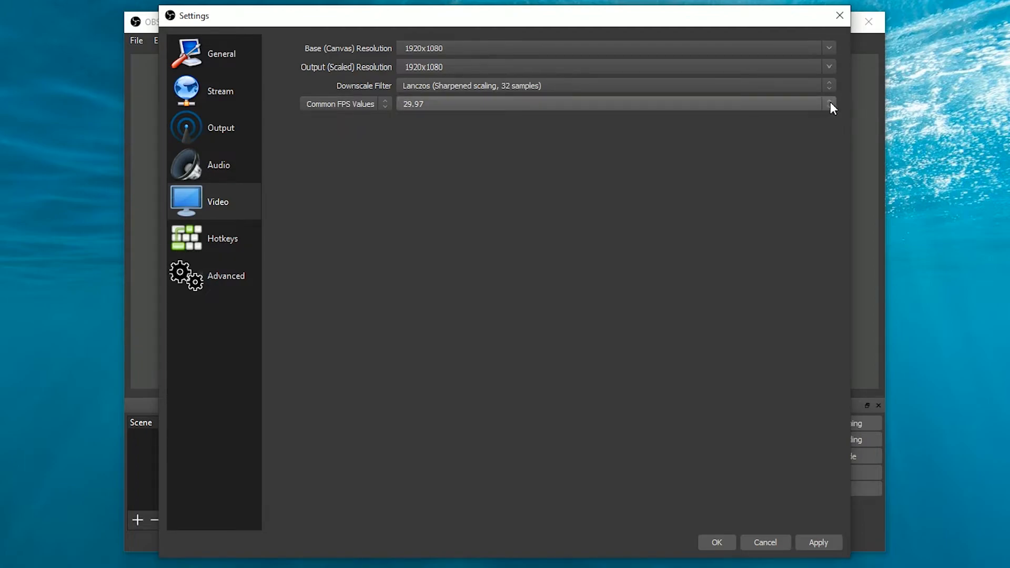
left_click(829, 104)
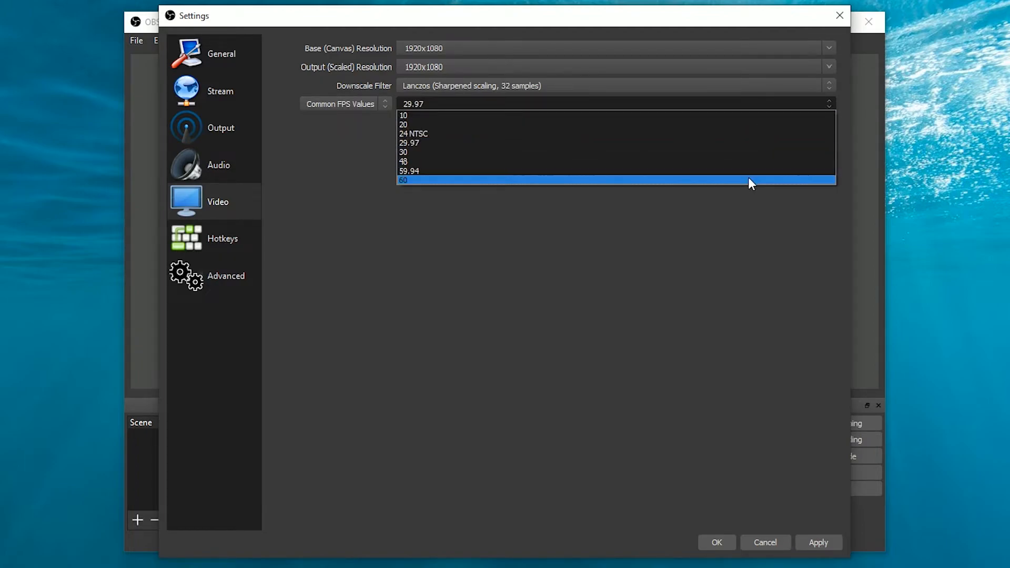
left_click(403, 180)
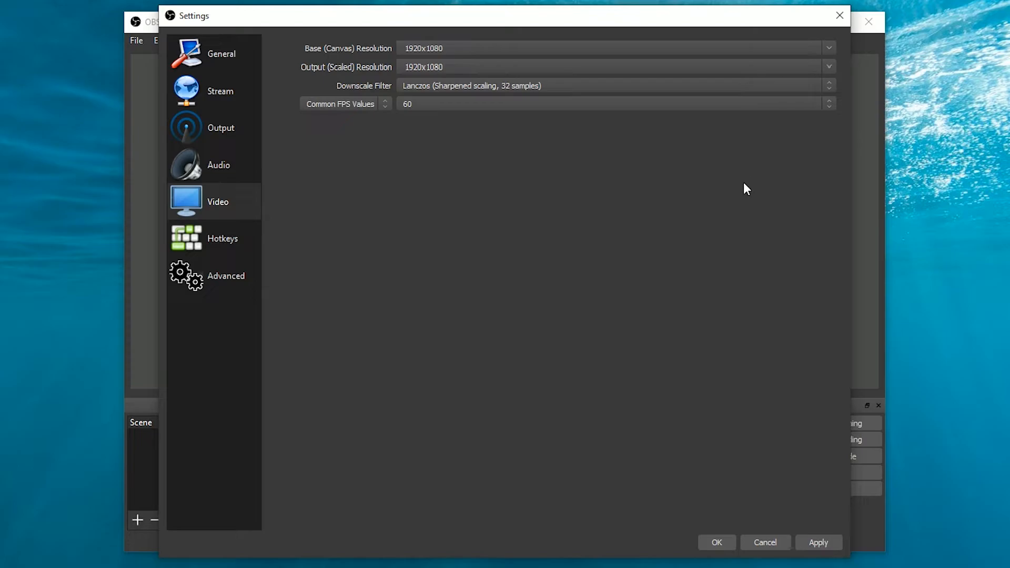
Glance at the Hotkeys page, then save and close Settings.
left_click(222, 238)
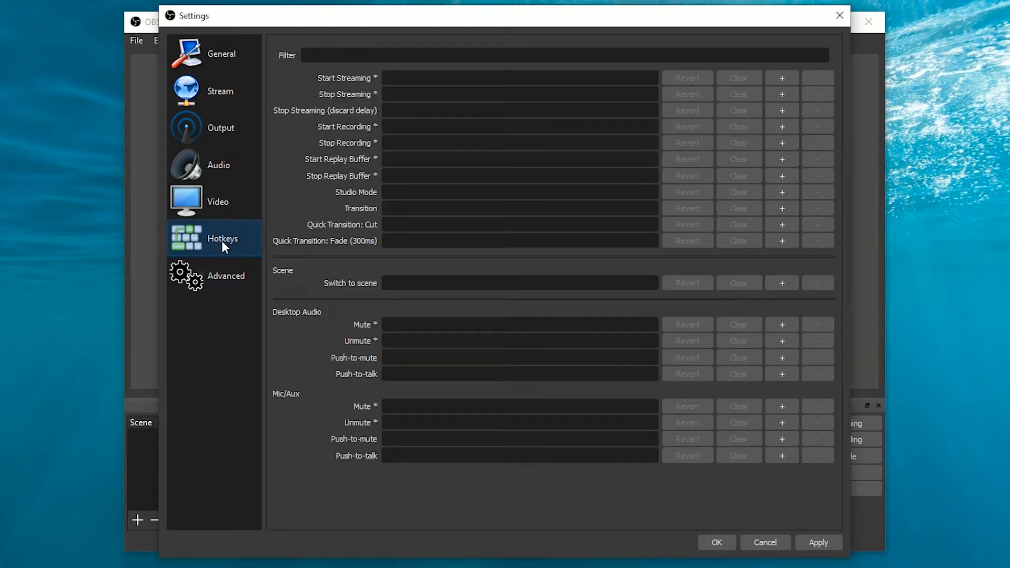
left_click(226, 276)
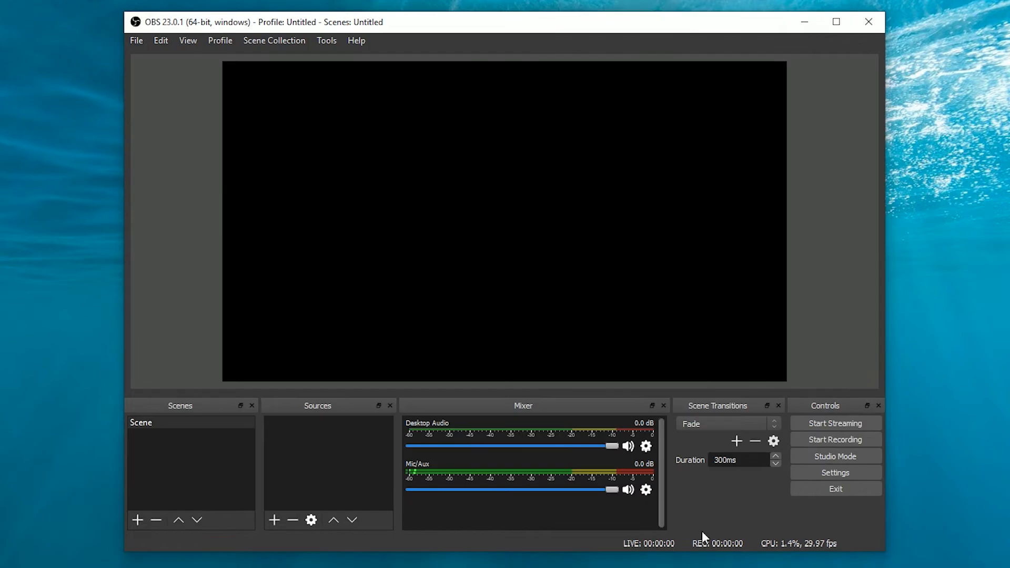
mouse_move(694, 444)
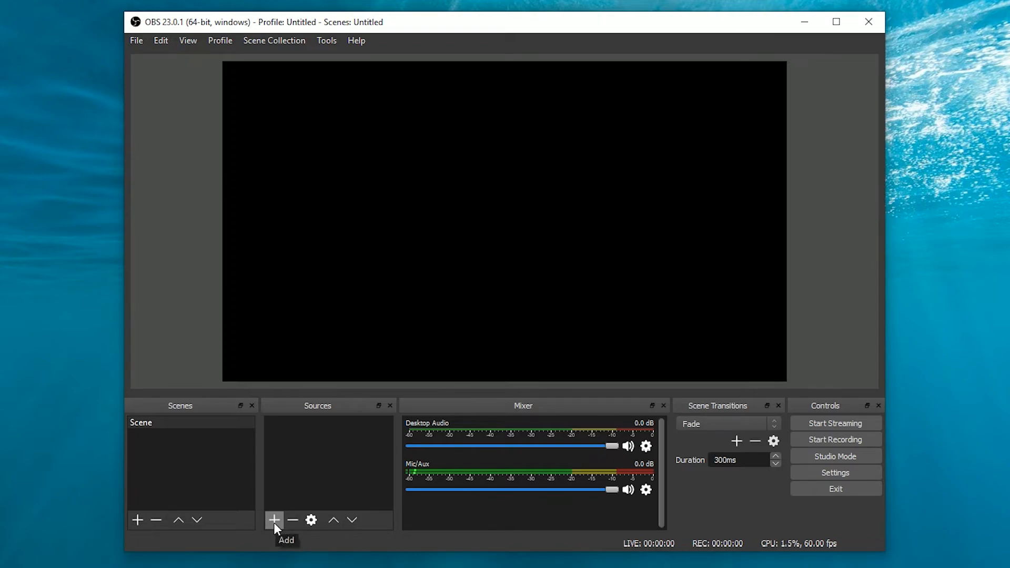
Add a Display Capture source named 'screenrecording' from the Sources + menu.
left_click(273, 519)
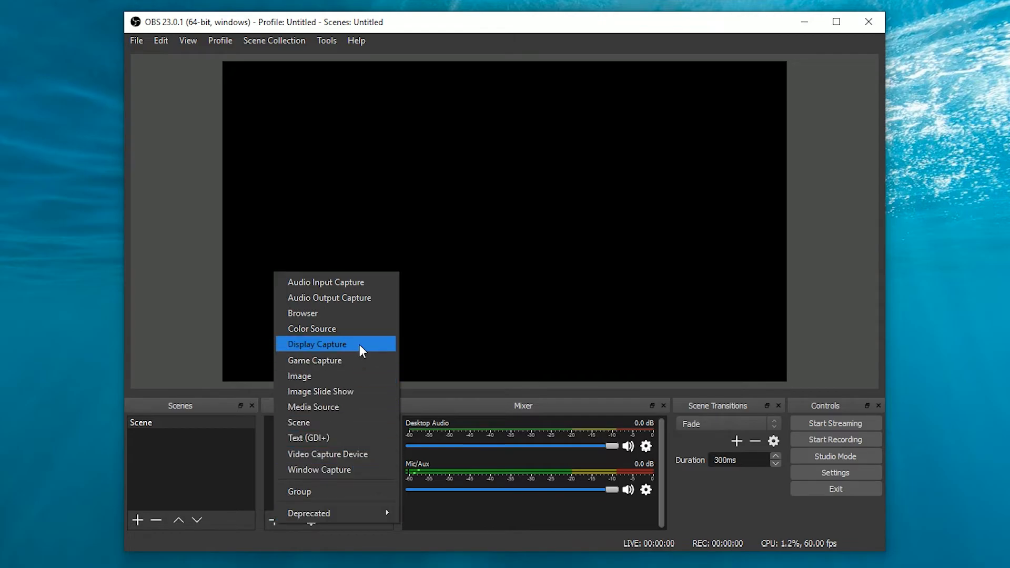
left_click(316, 344)
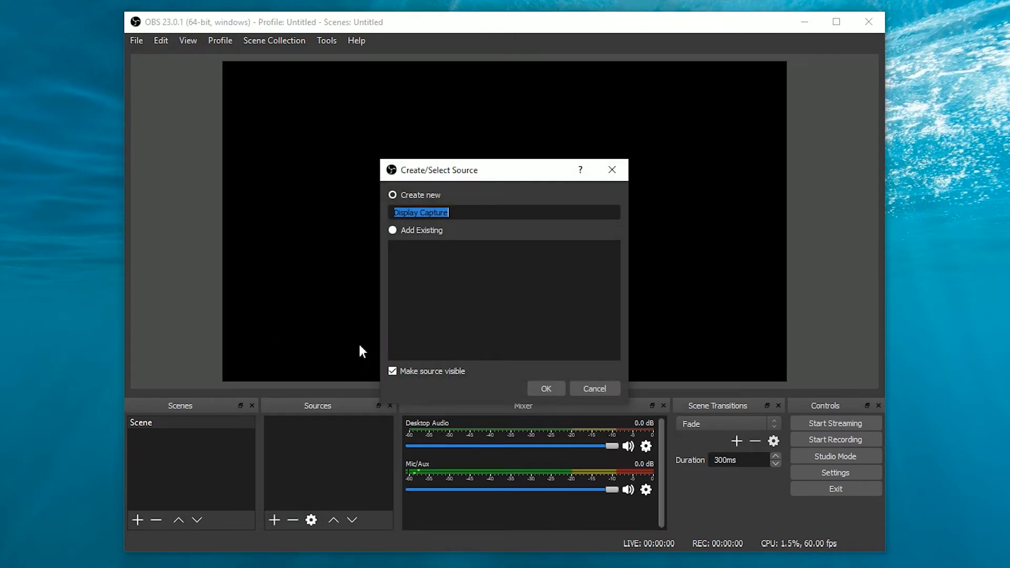
type("screenreco")
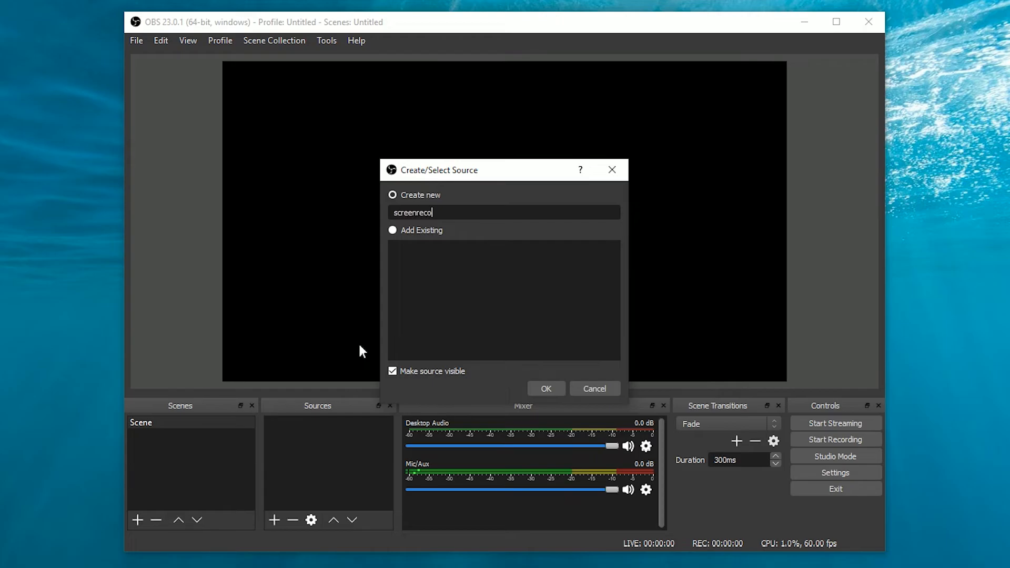
type("rding")
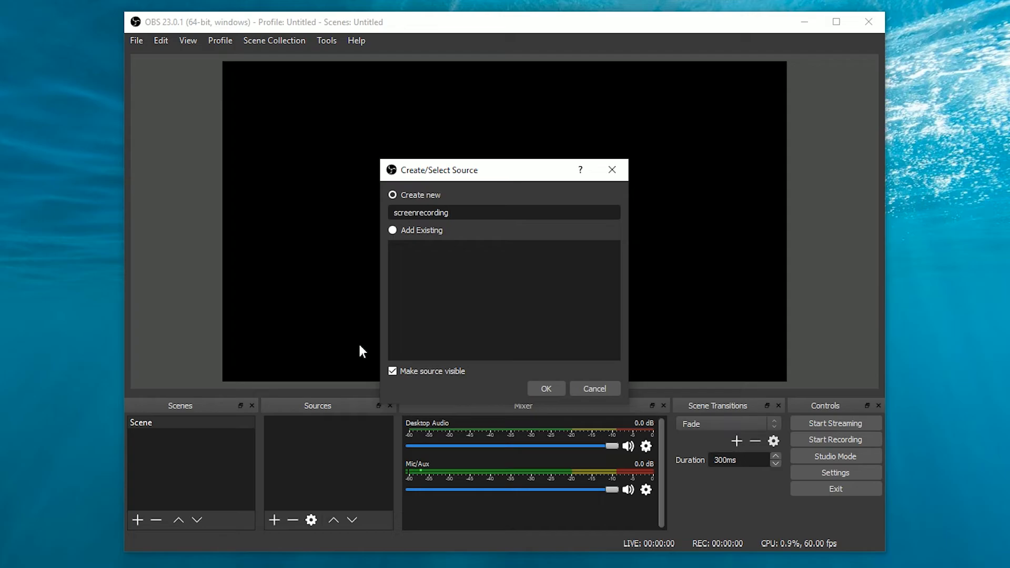
left_click(544, 388)
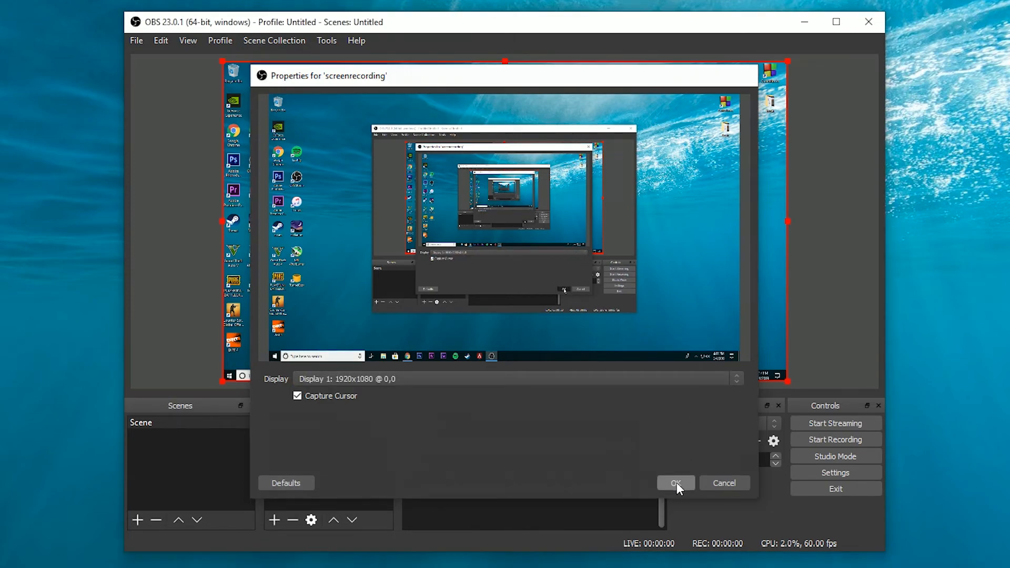
Accept the screenrecording Display Capture properties and start recording.
left_click(675, 483)
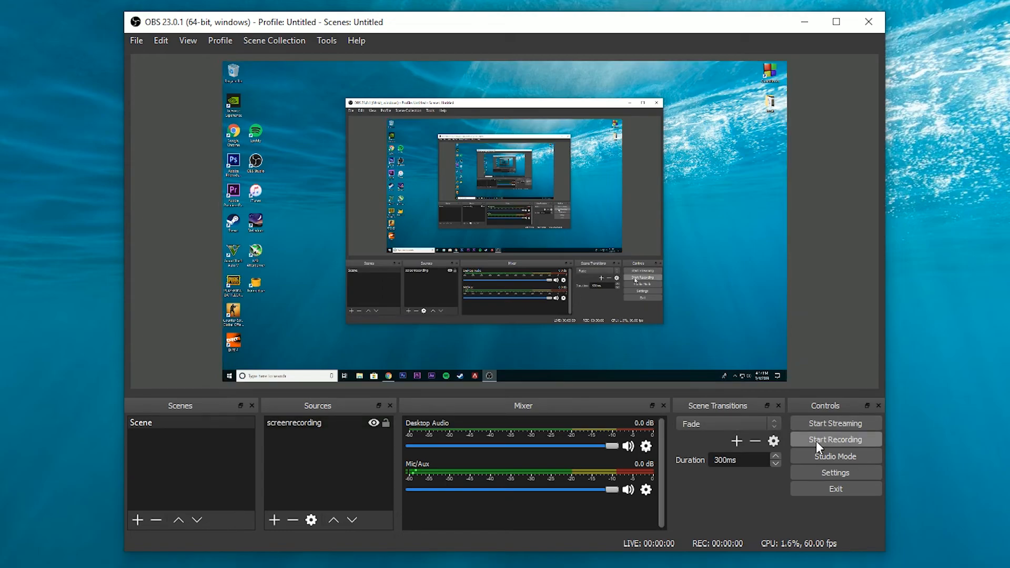
left_click(835, 439)
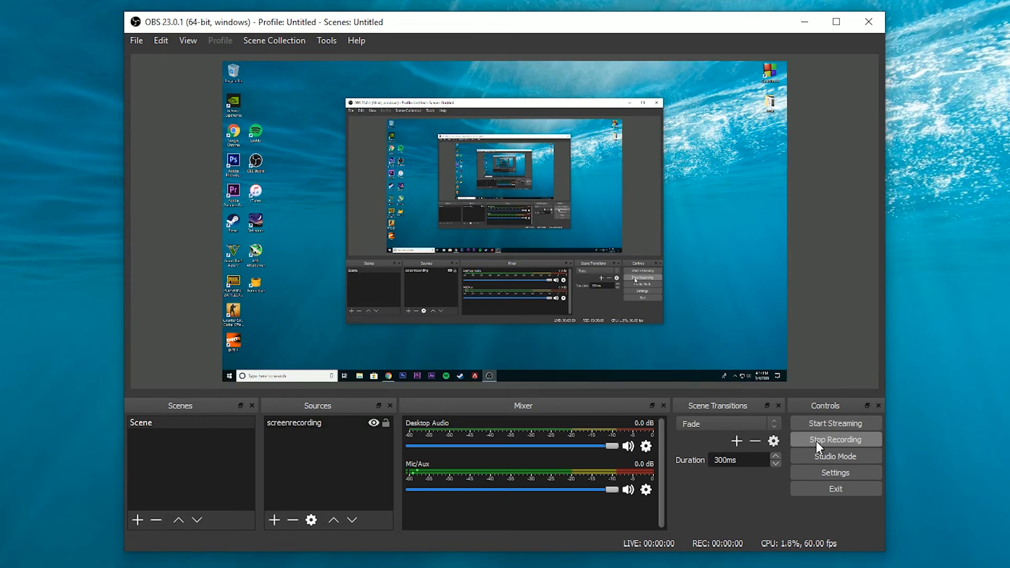